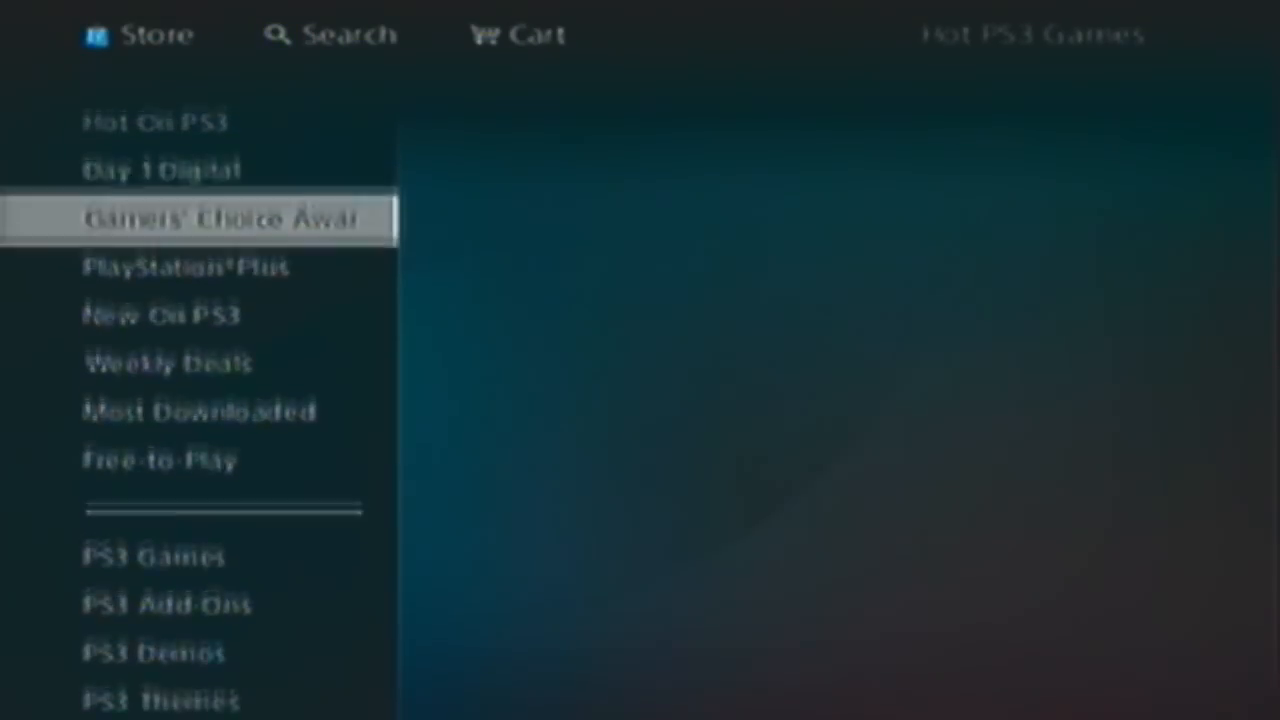
Step: Open the UNCHARTED 3 Multiplayer Free to Play product page from the Free-to-Play list
scroll(down, 3)
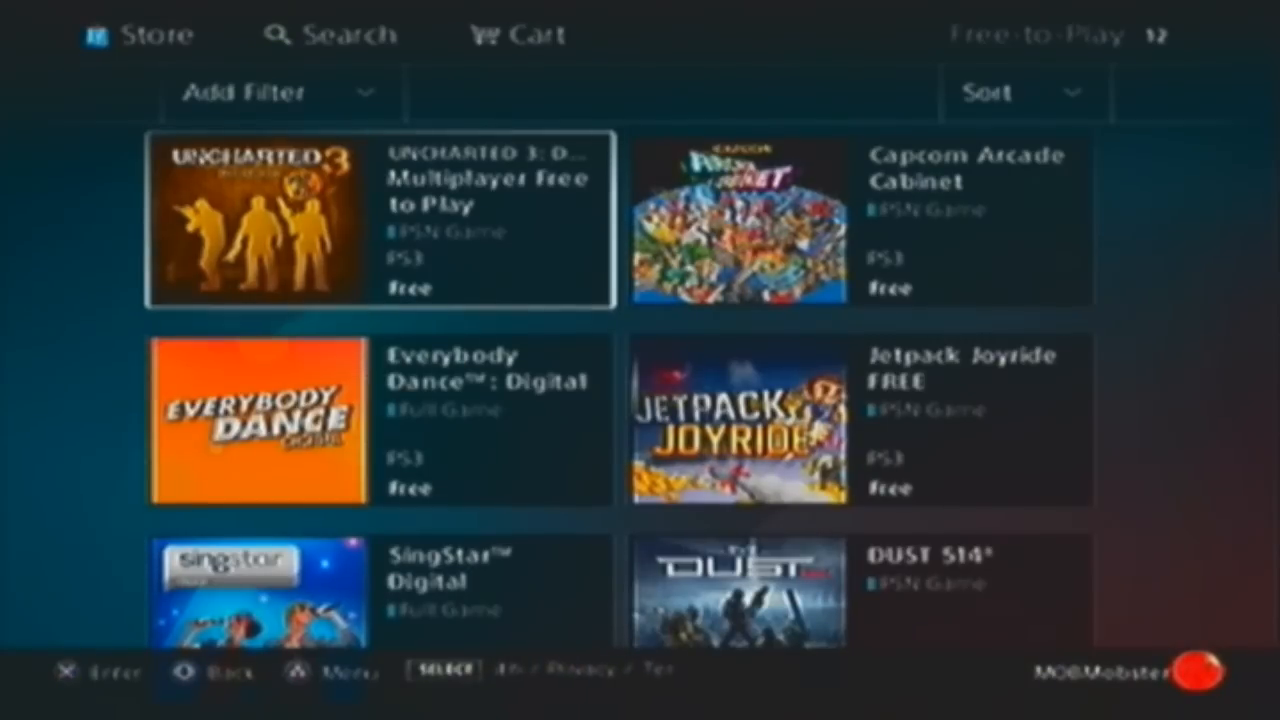
click(376, 220)
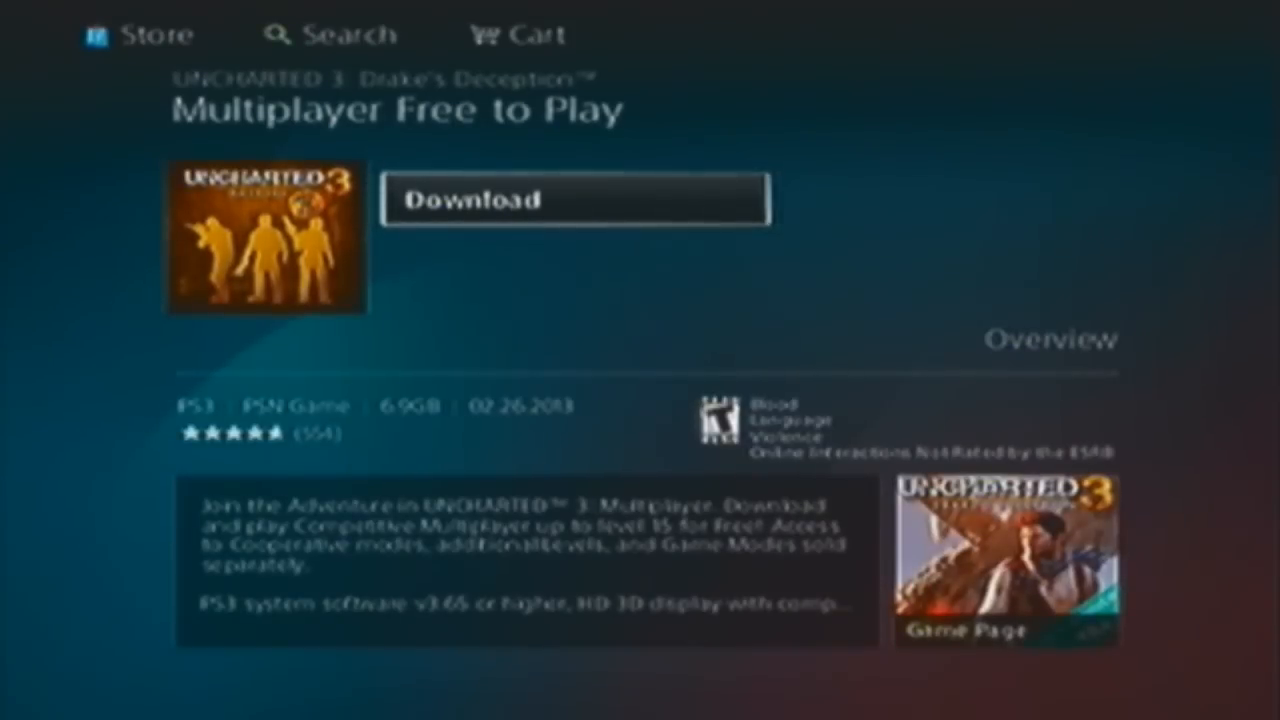